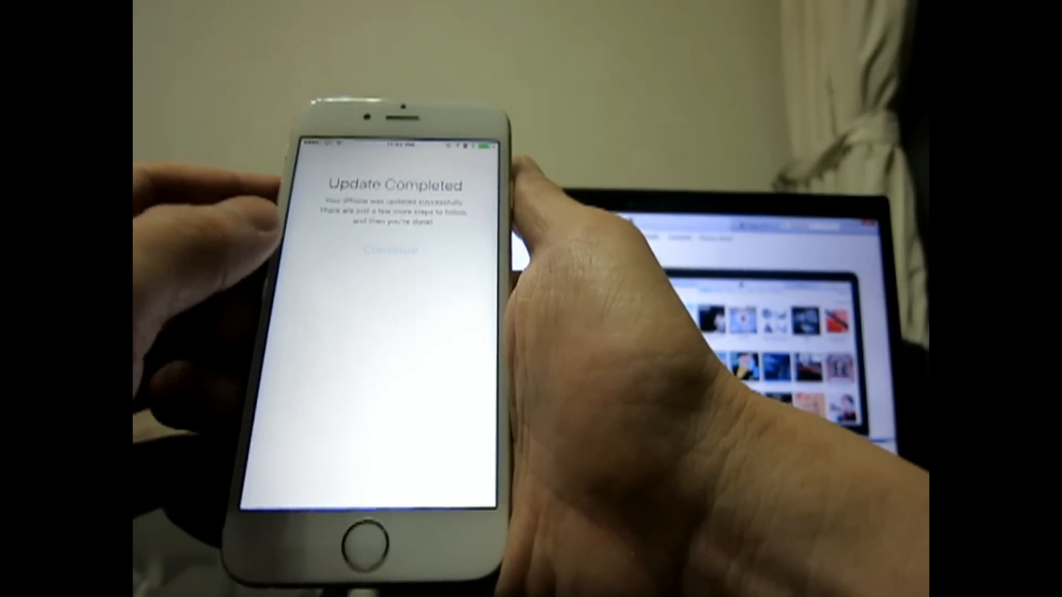
# Dismiss the Update Completed notice to bring up the empty iCloud password prompt
pyautogui.click(385, 250)
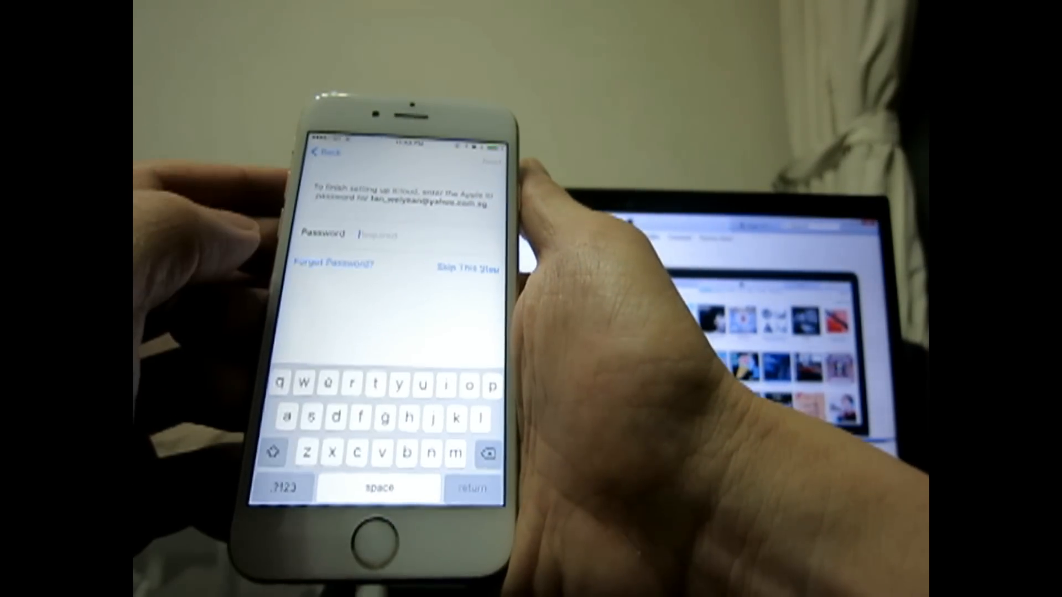